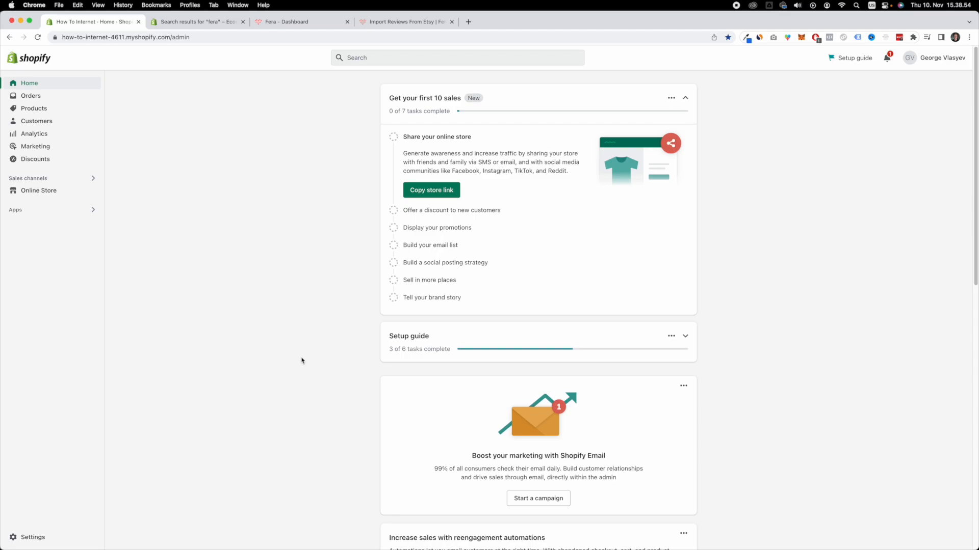
pyautogui.moveTo(43, 227)
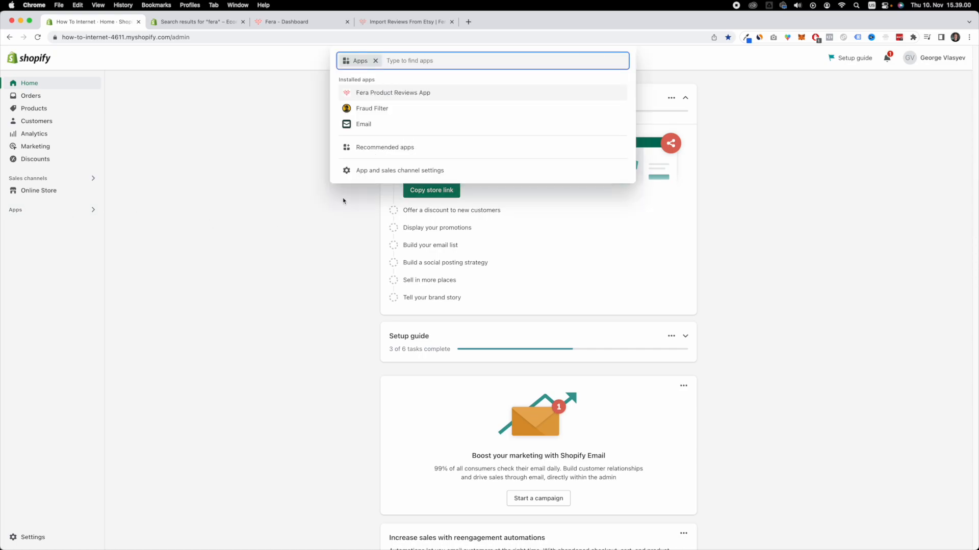
# Search the App Store for 'fera' and open the Fera Product Reviews App listing.
pyautogui.click(384, 147)
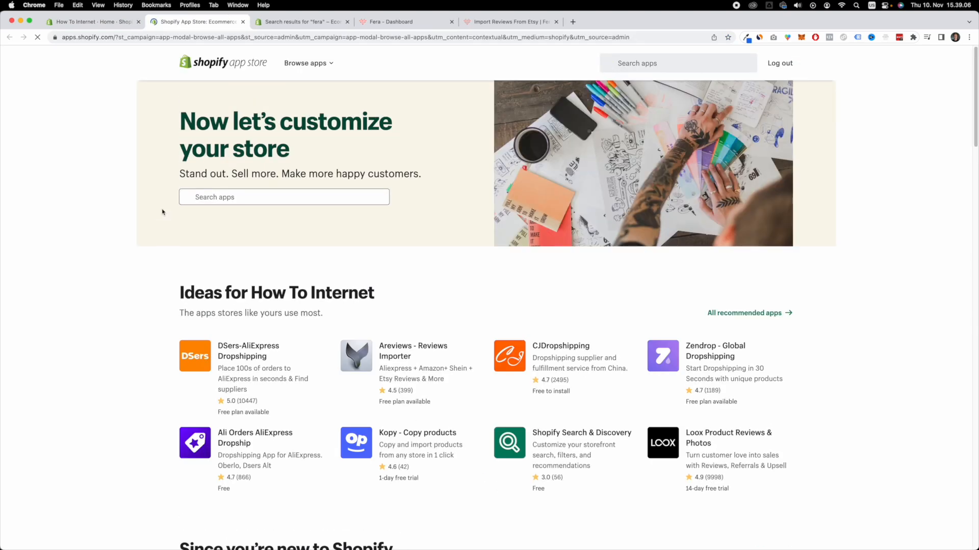
pyautogui.click(284, 197)
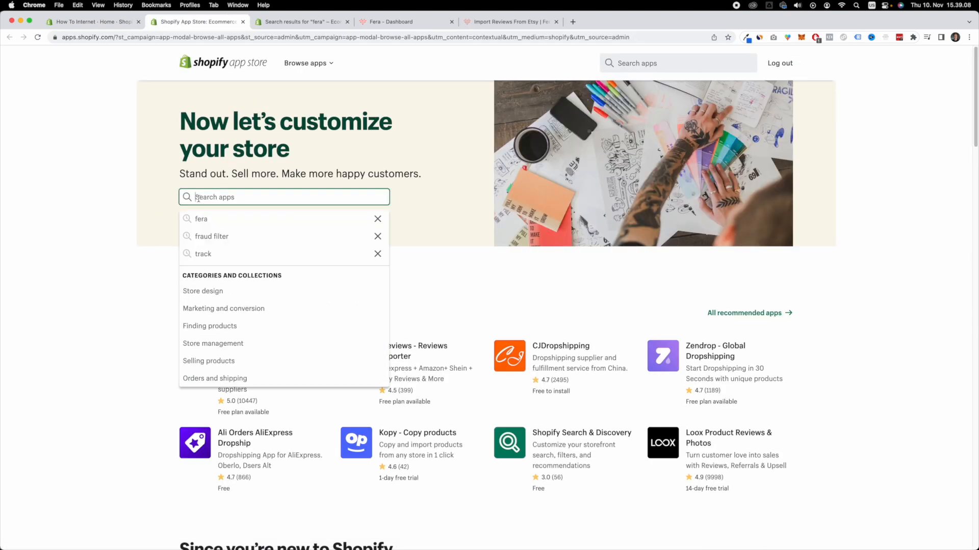
pyautogui.click(201, 219)
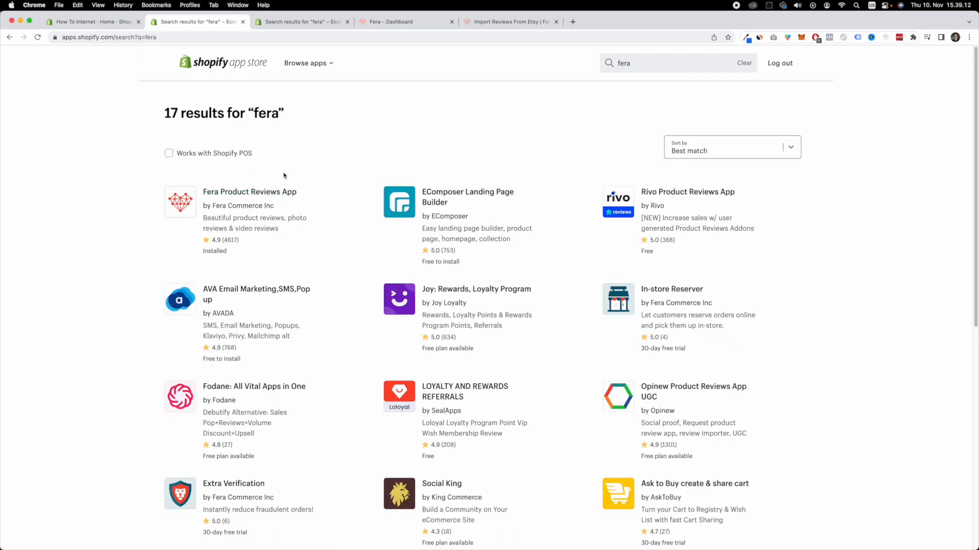
pyautogui.click(249, 192)
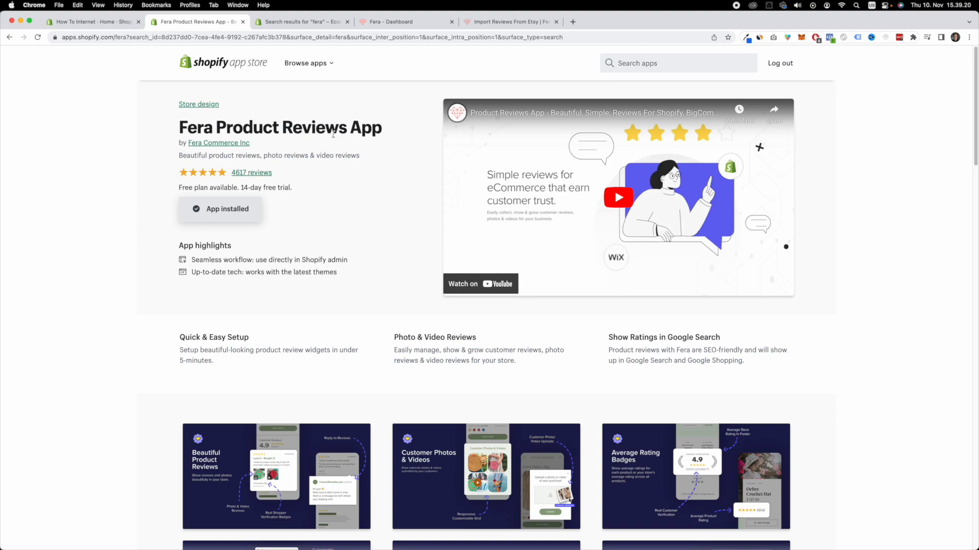
# Switch to the 'Fera - Dashboard' browser tab to view the Getting Started checklist.
pyautogui.click(390, 21)
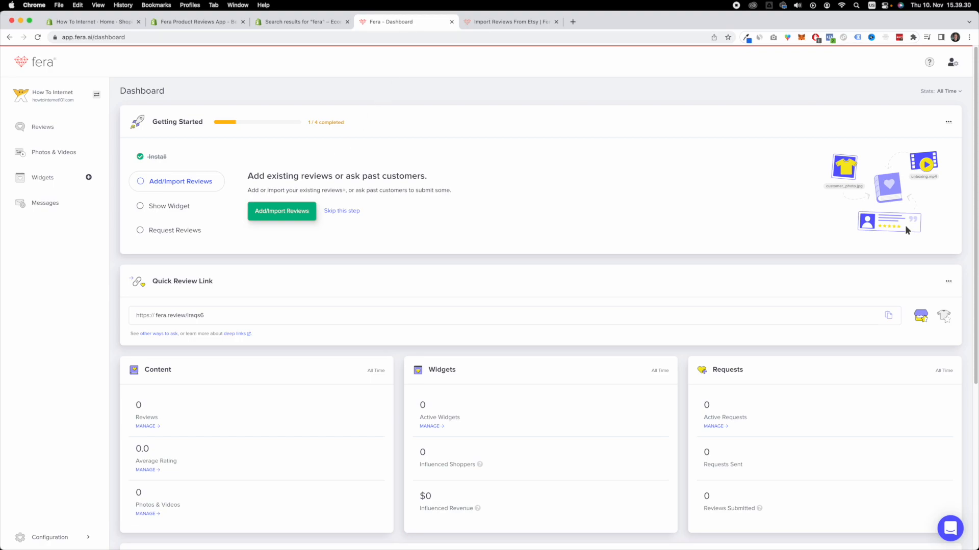
# From the Reviews page, choose Add Reviews then Import or Sync.
pyautogui.click(281, 212)
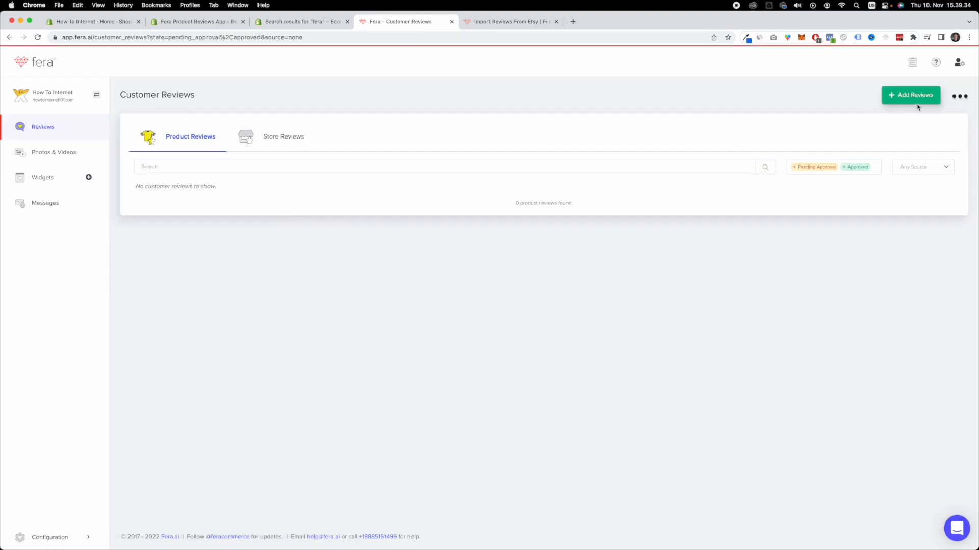
pyautogui.click(910, 95)
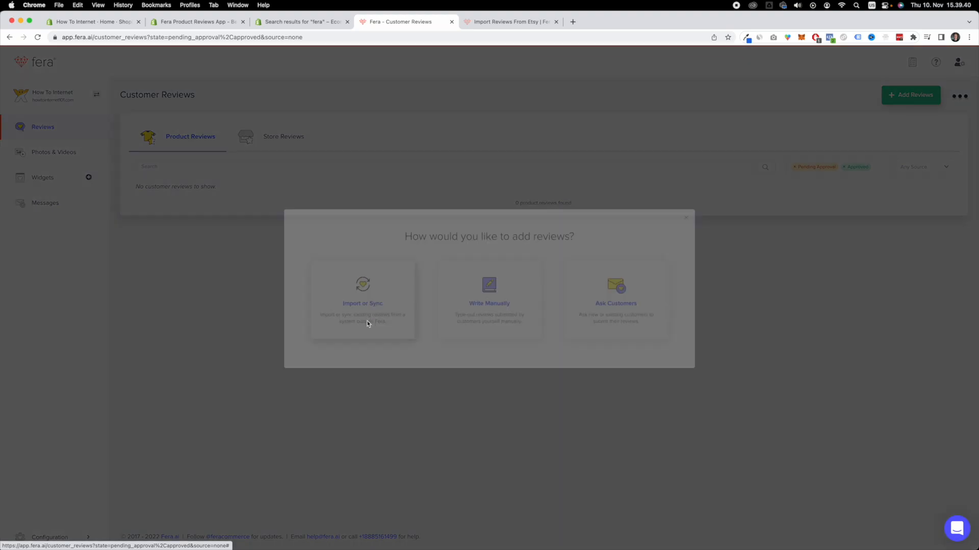
pyautogui.click(362, 299)
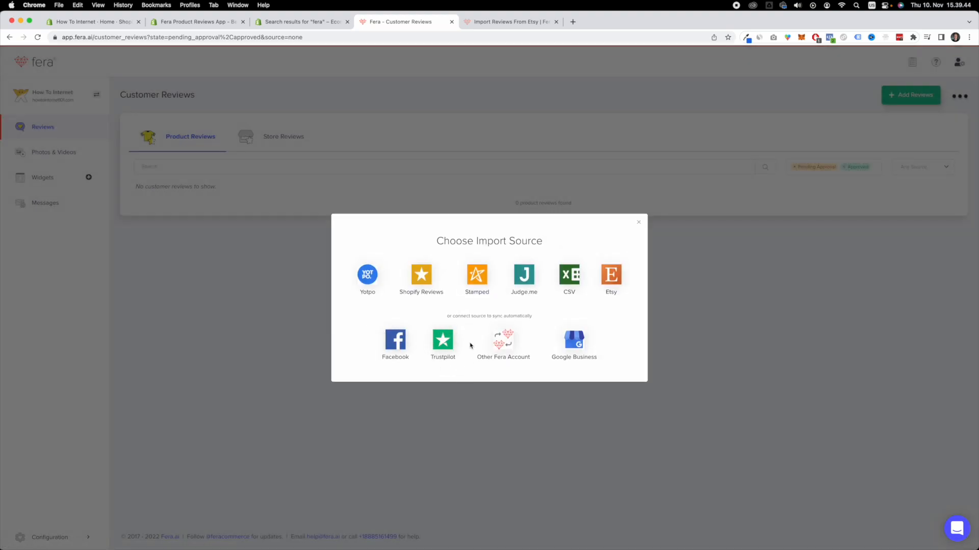
# Select Trustpilot as the source to connect, with automatic sync on.
pyautogui.click(443, 338)
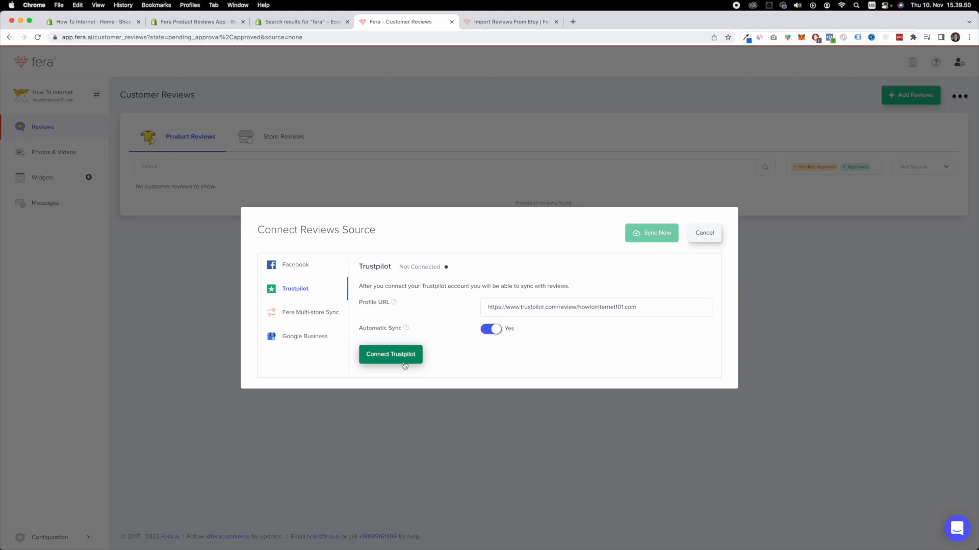
pyautogui.moveTo(579, 325)
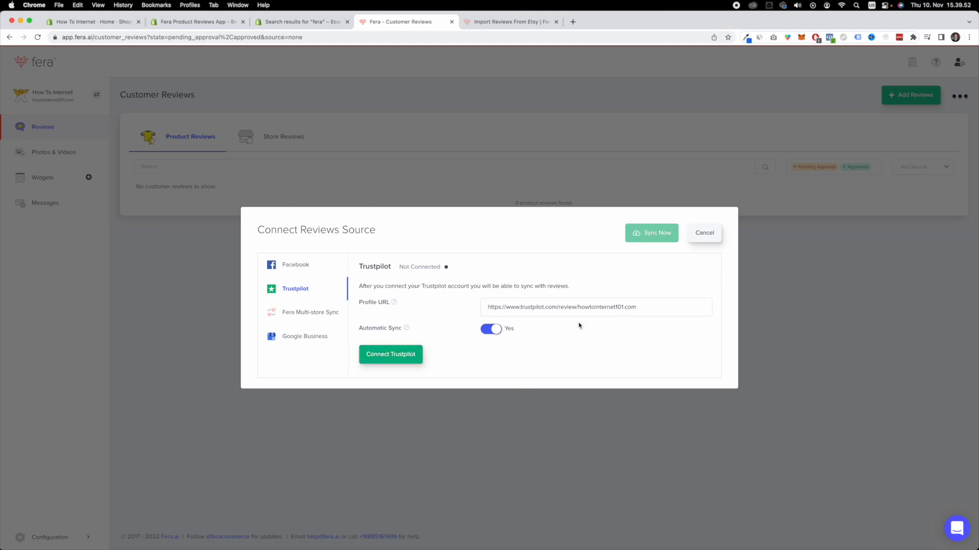